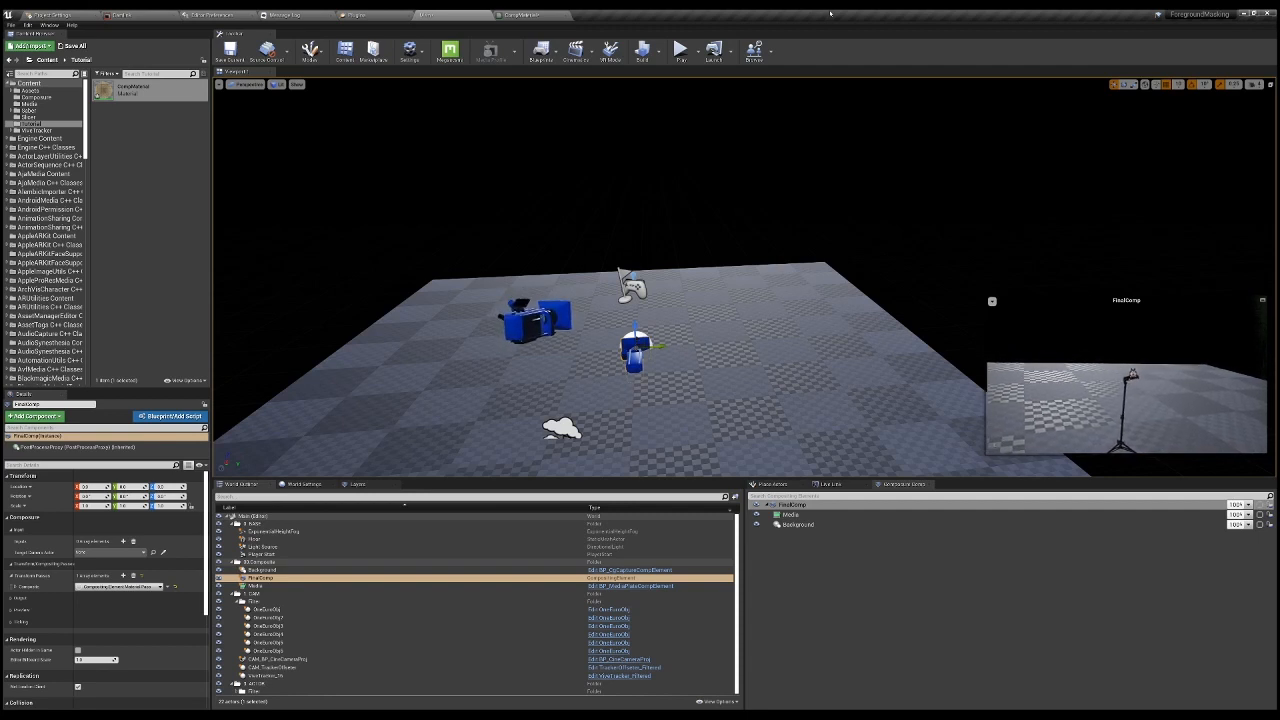
# Step: Place a large white Sphere actor in the level beside the camera rig as a depth reference
pyautogui.click(768, 484)
pyautogui.write('sphere')
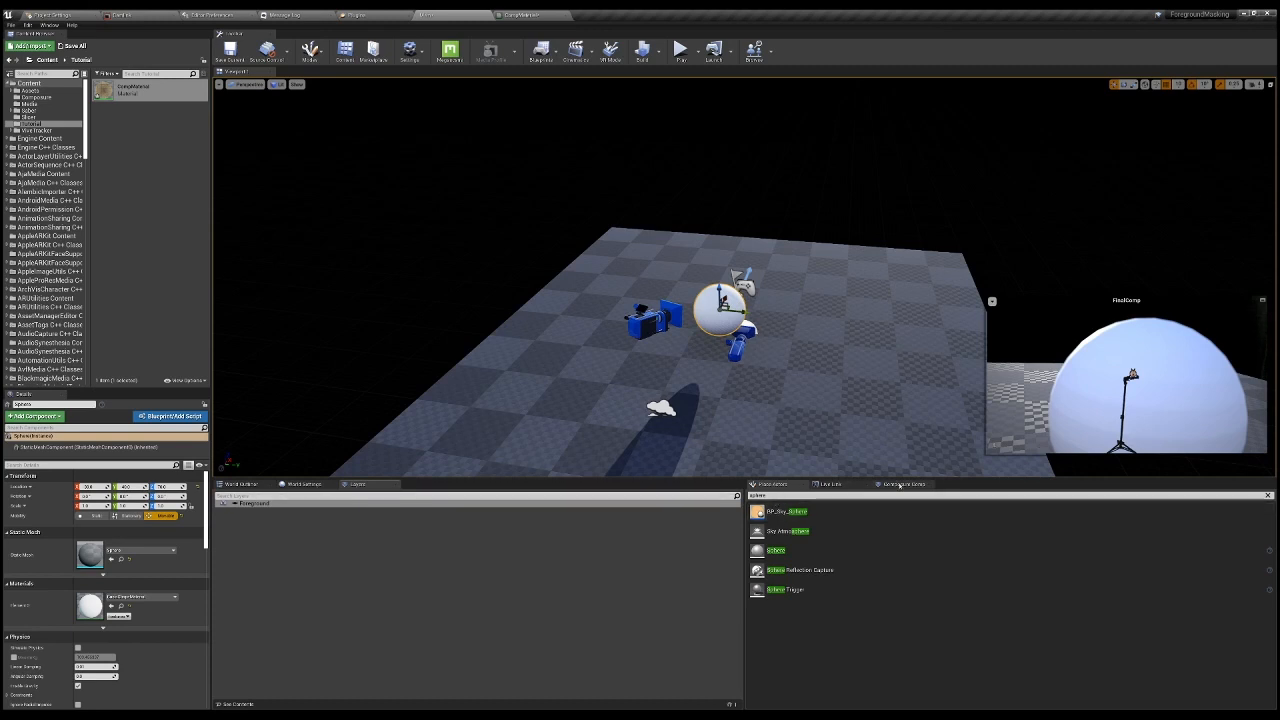
# Step: Select the camera in the World Outliner and view the sphere through it
pyautogui.click(900, 484)
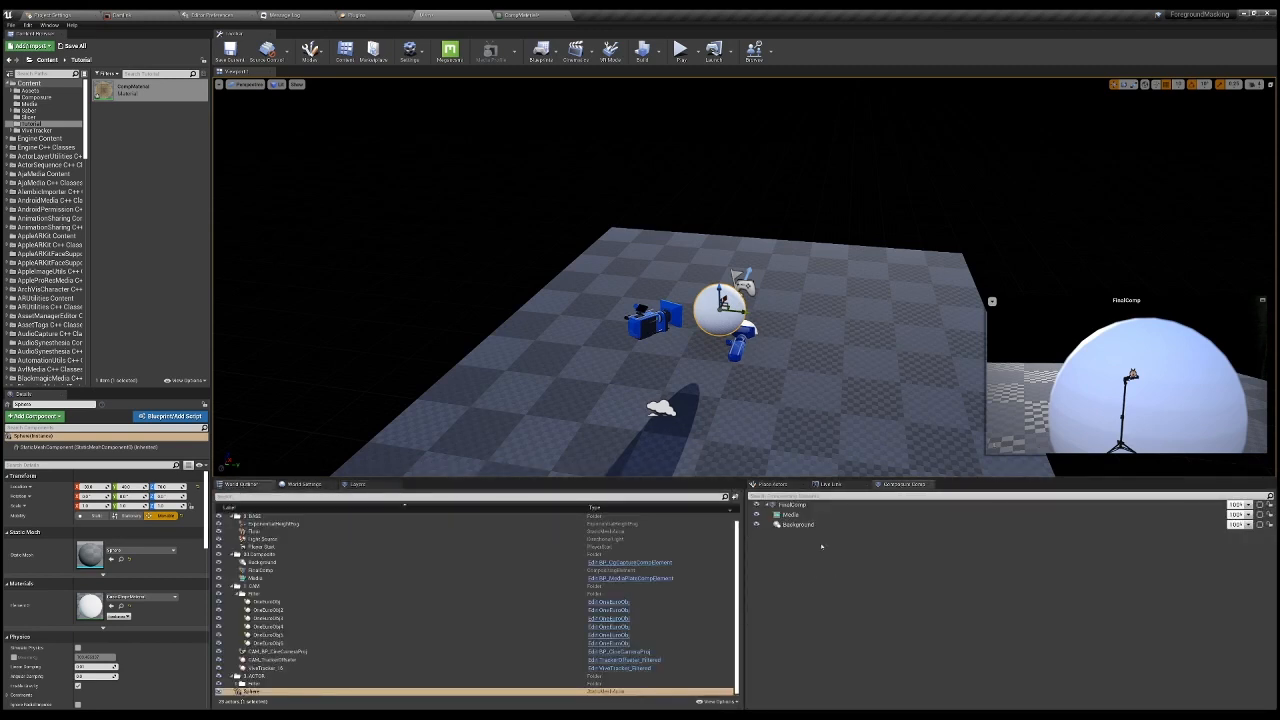
pyautogui.click(260, 562)
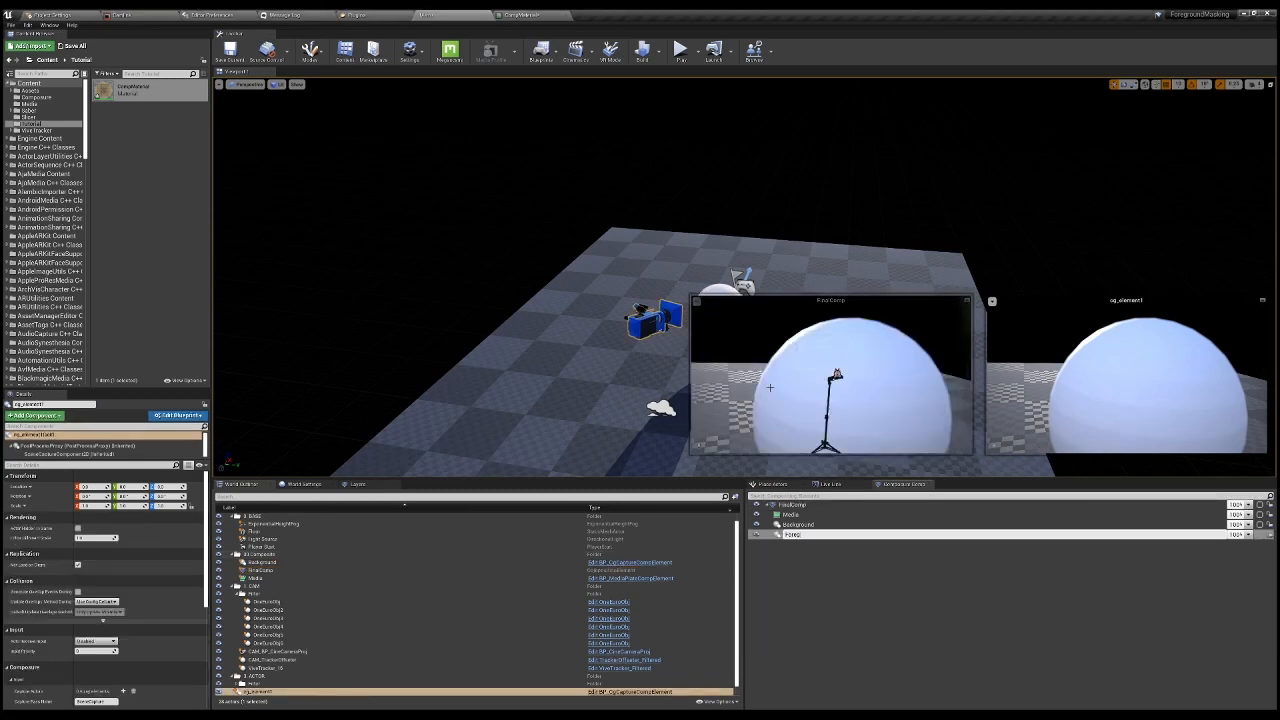
pyautogui.click(798, 534)
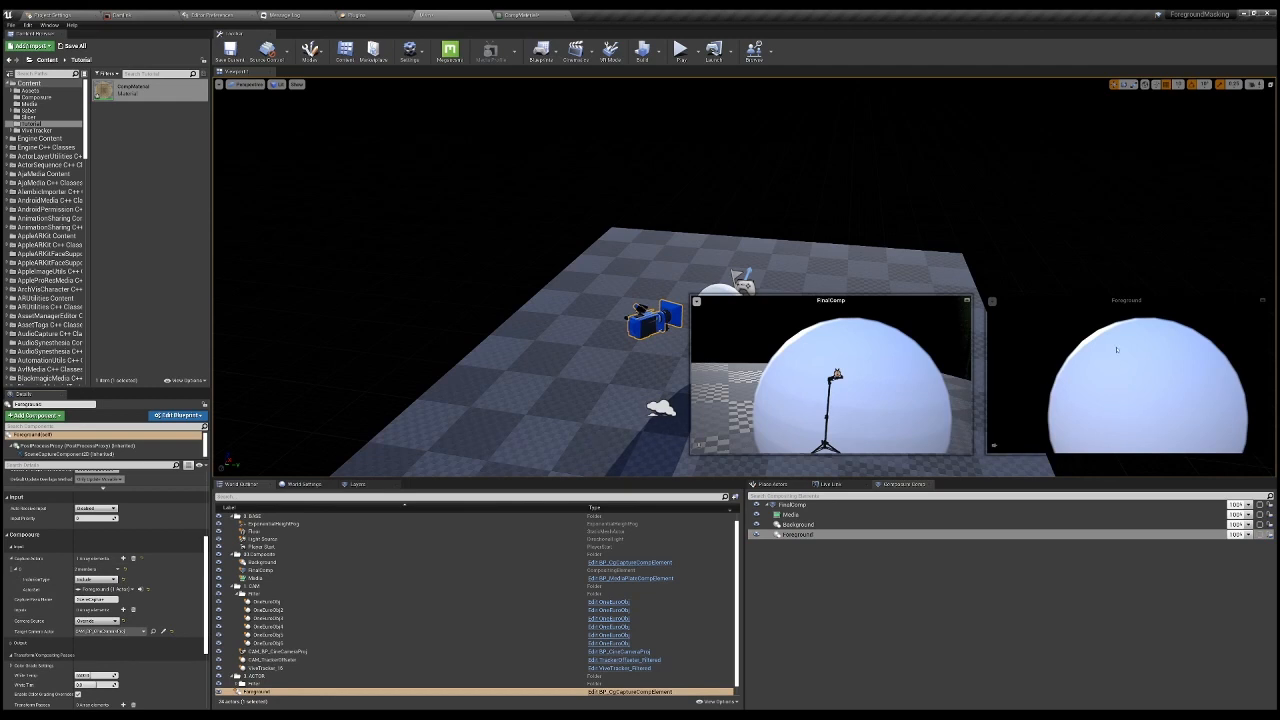
pyautogui.moveTo(864, 392)
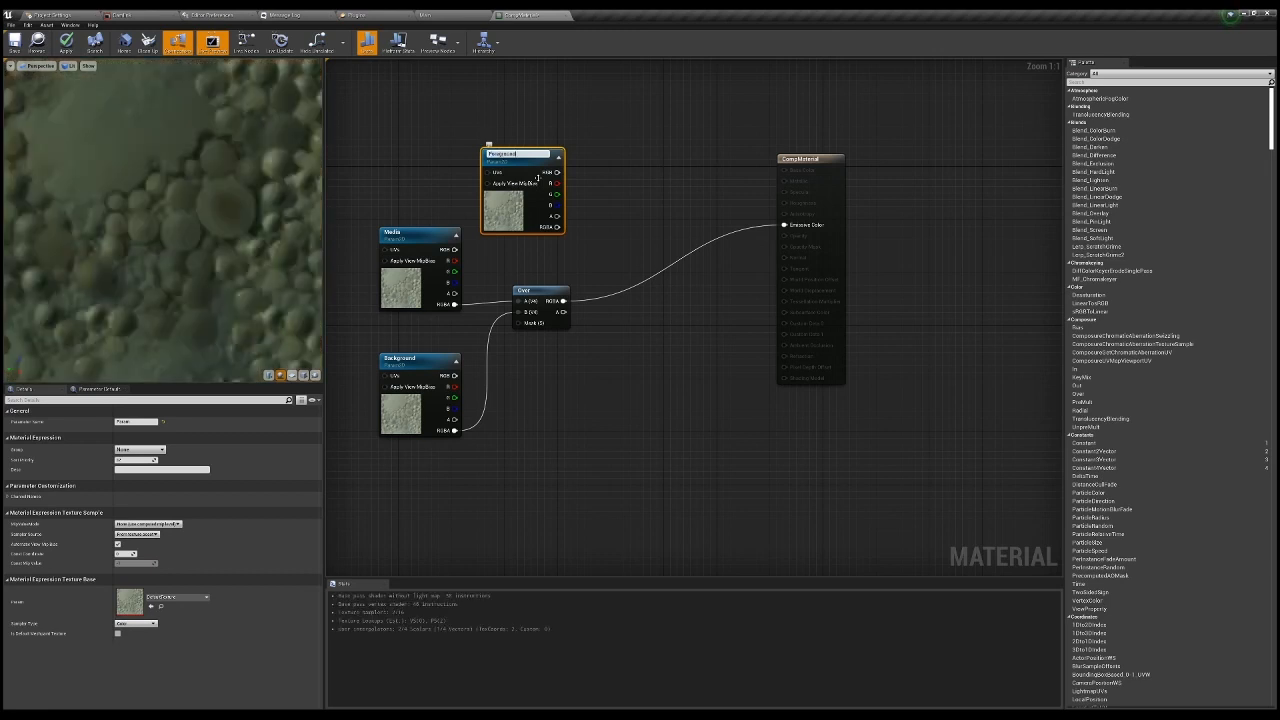
# Step: Wire a Lerp blend node between the texture samples and the material output
pyautogui.click(540, 290)
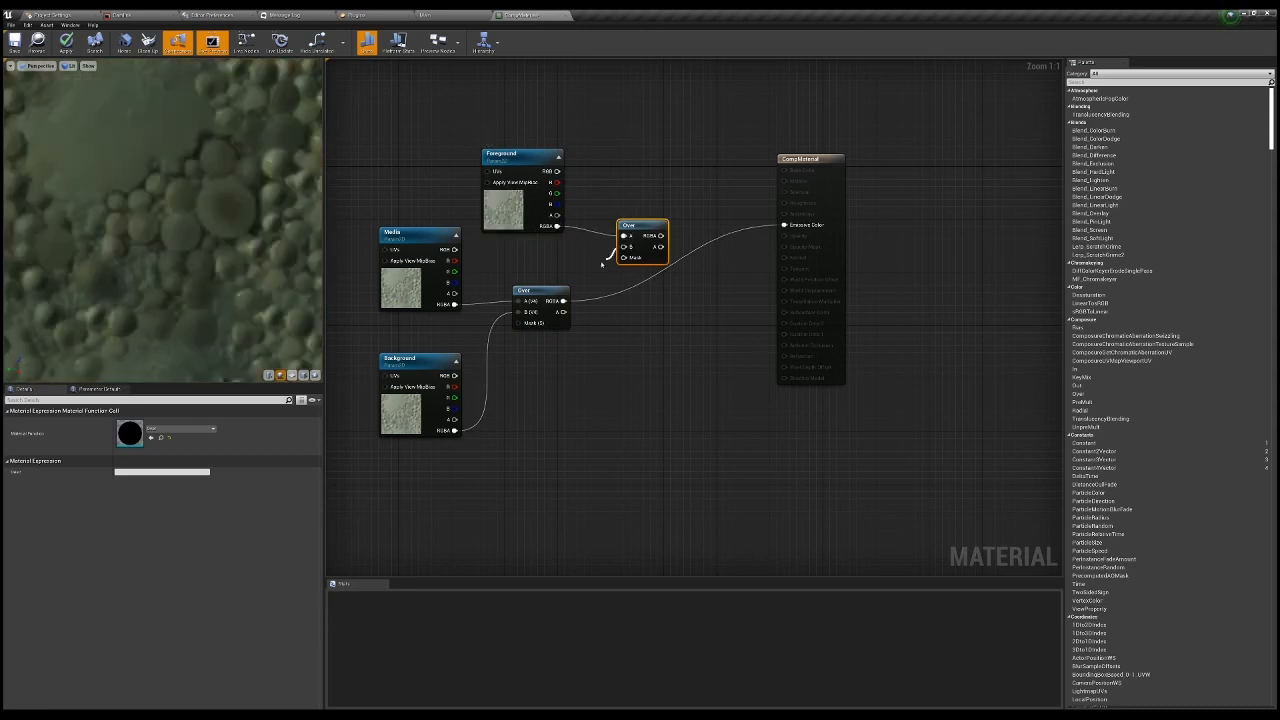
pyautogui.click(644, 236)
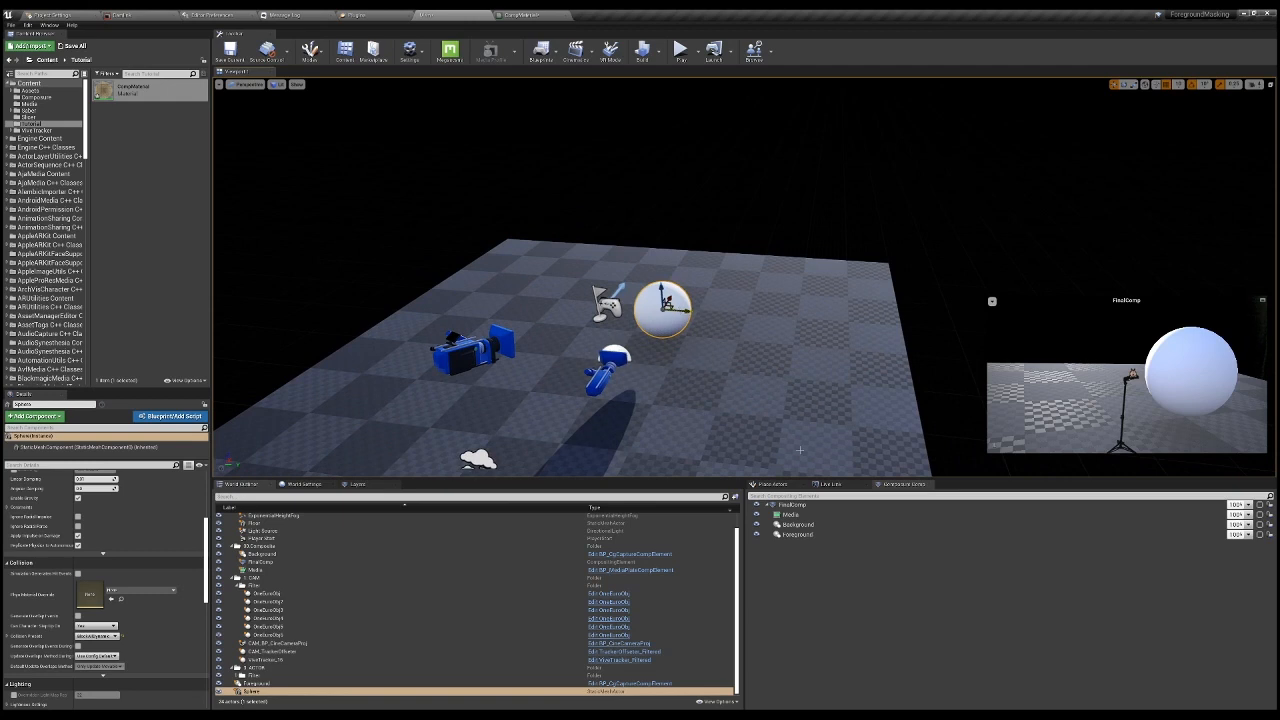
# Step: Delete the depth sphere from the level and browse to the media assets folder
pyautogui.click(798, 534)
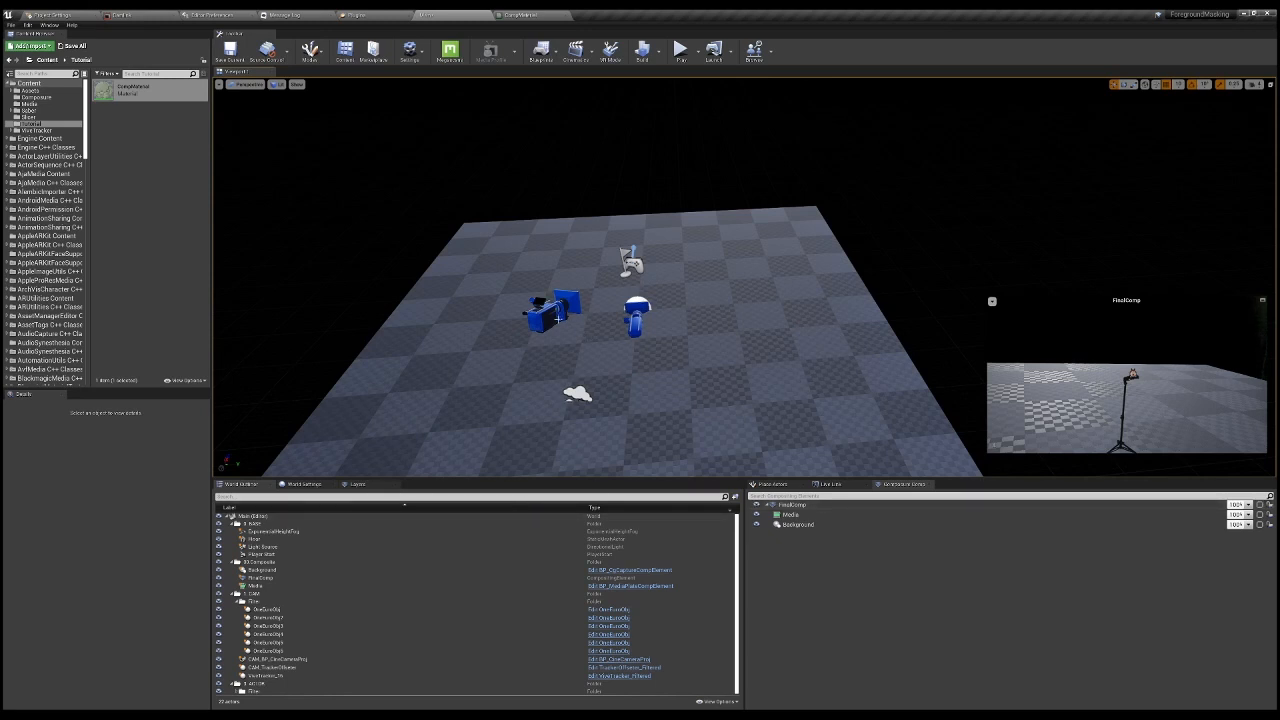
pyautogui.click(280, 660)
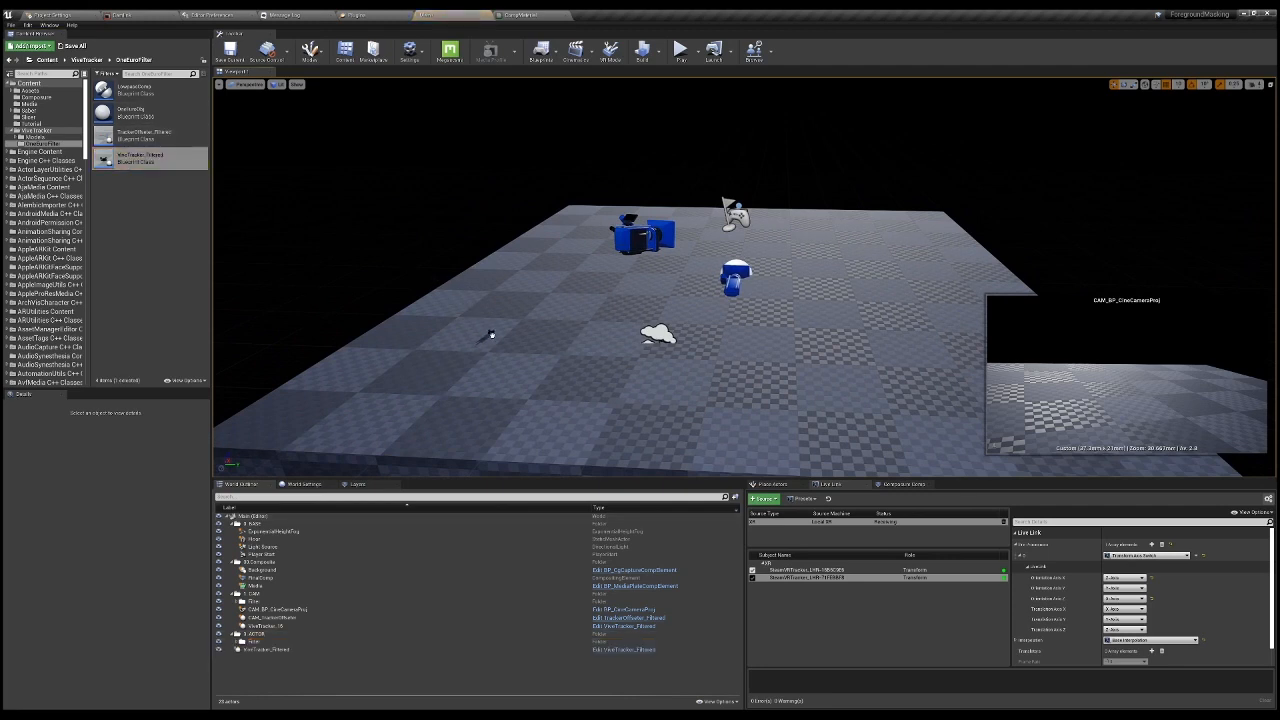
# Step: Add a Plane component under ViveTracker_78, positioned and rotated to face the camera
pyautogui.click(490, 336)
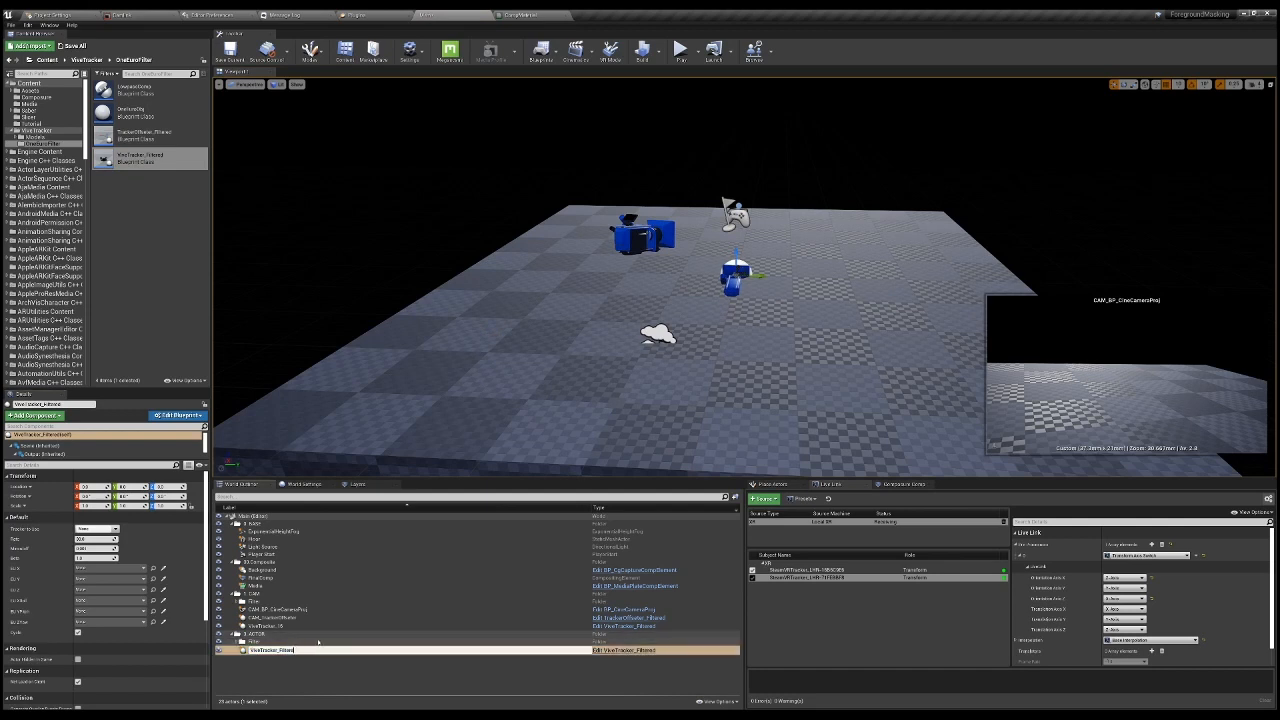
pyautogui.write('ViveTracker_78')
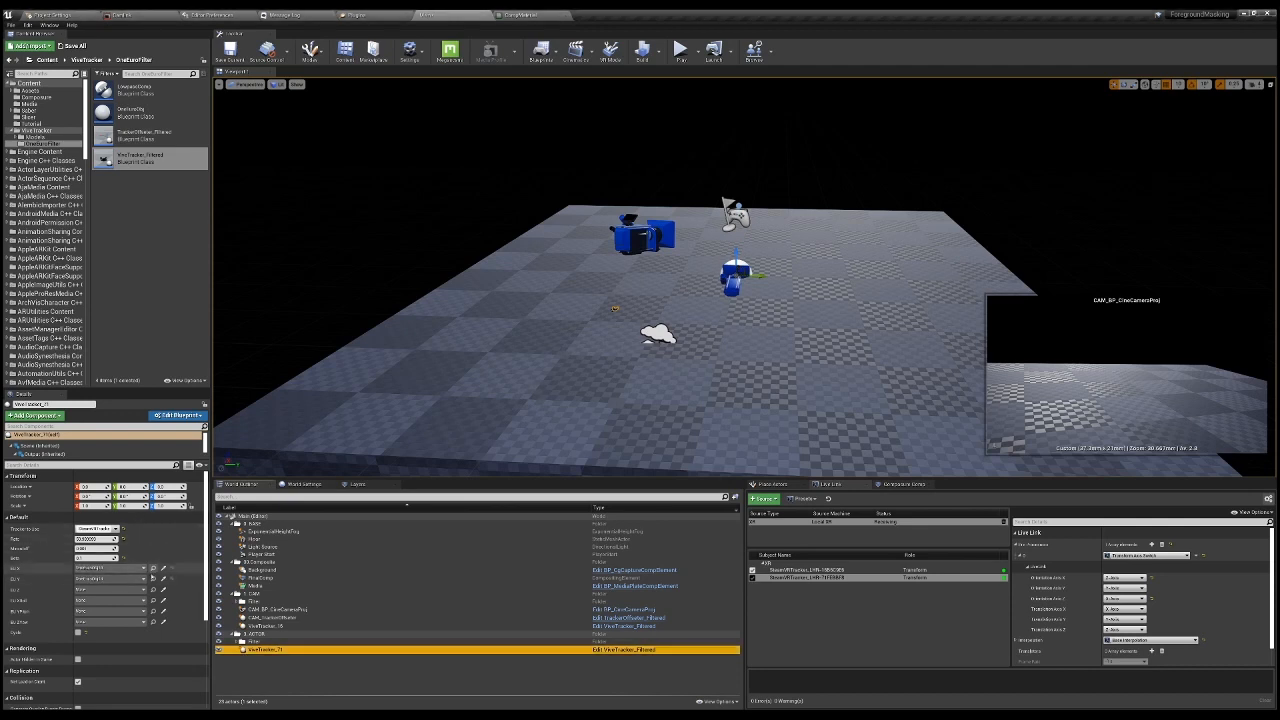
pyautogui.scroll(-3)
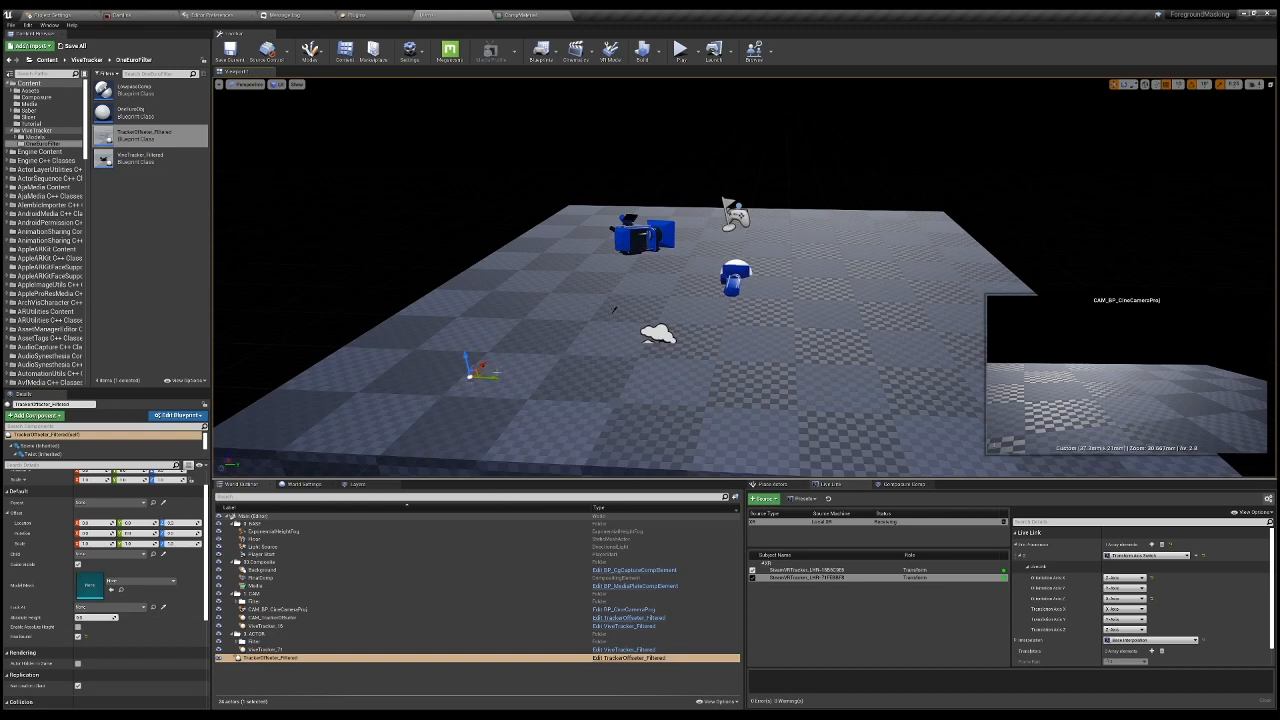
pyautogui.moveTo(534, 360)
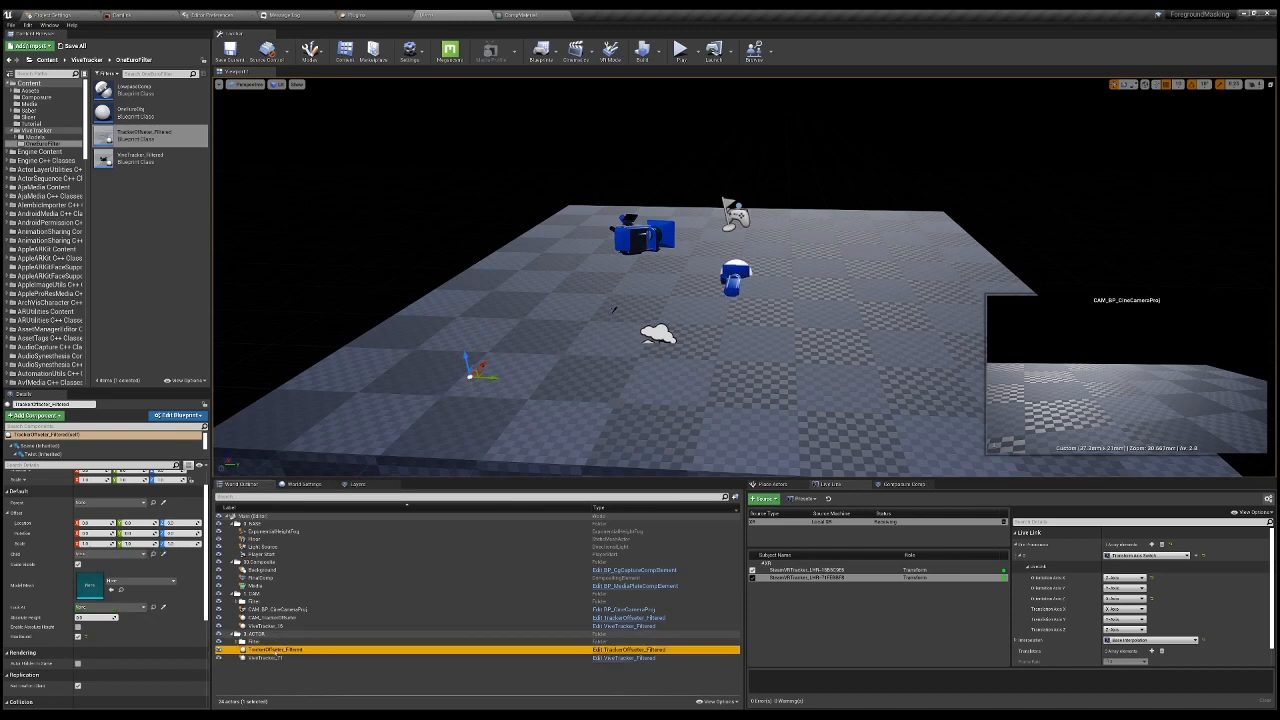
pyautogui.click(280, 650)
pyautogui.write('Plane')
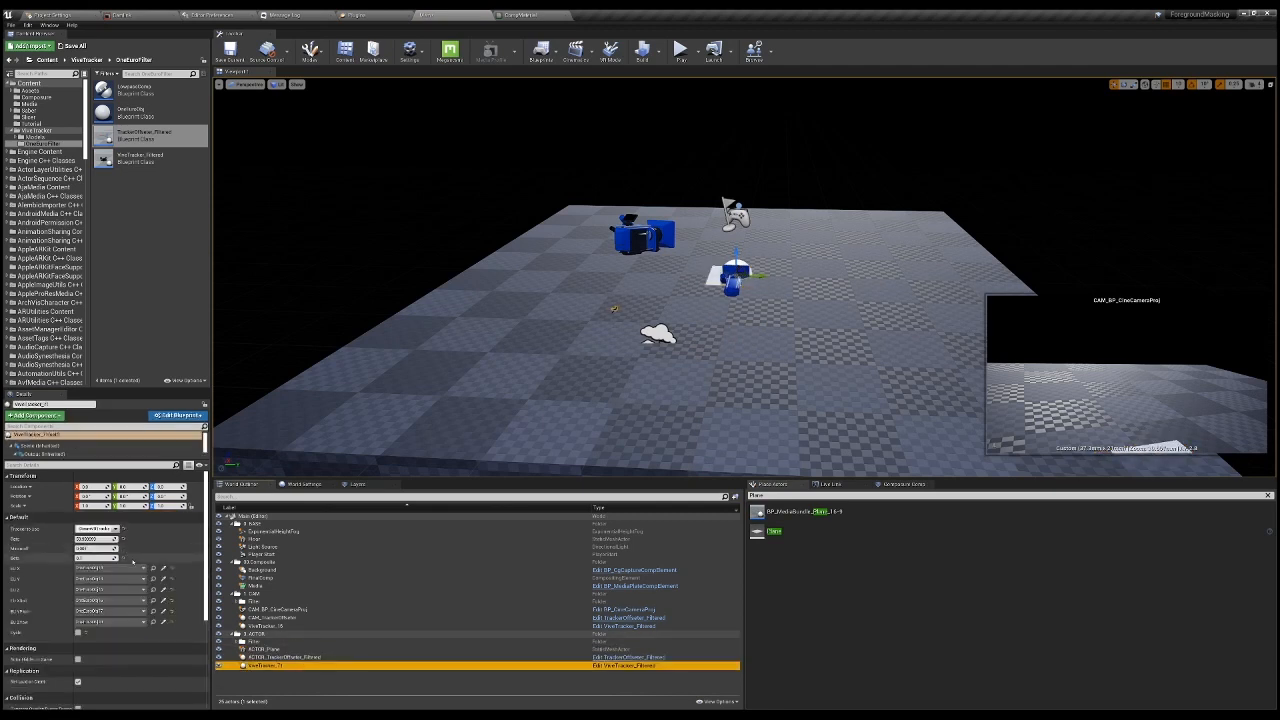
pyautogui.click(284, 656)
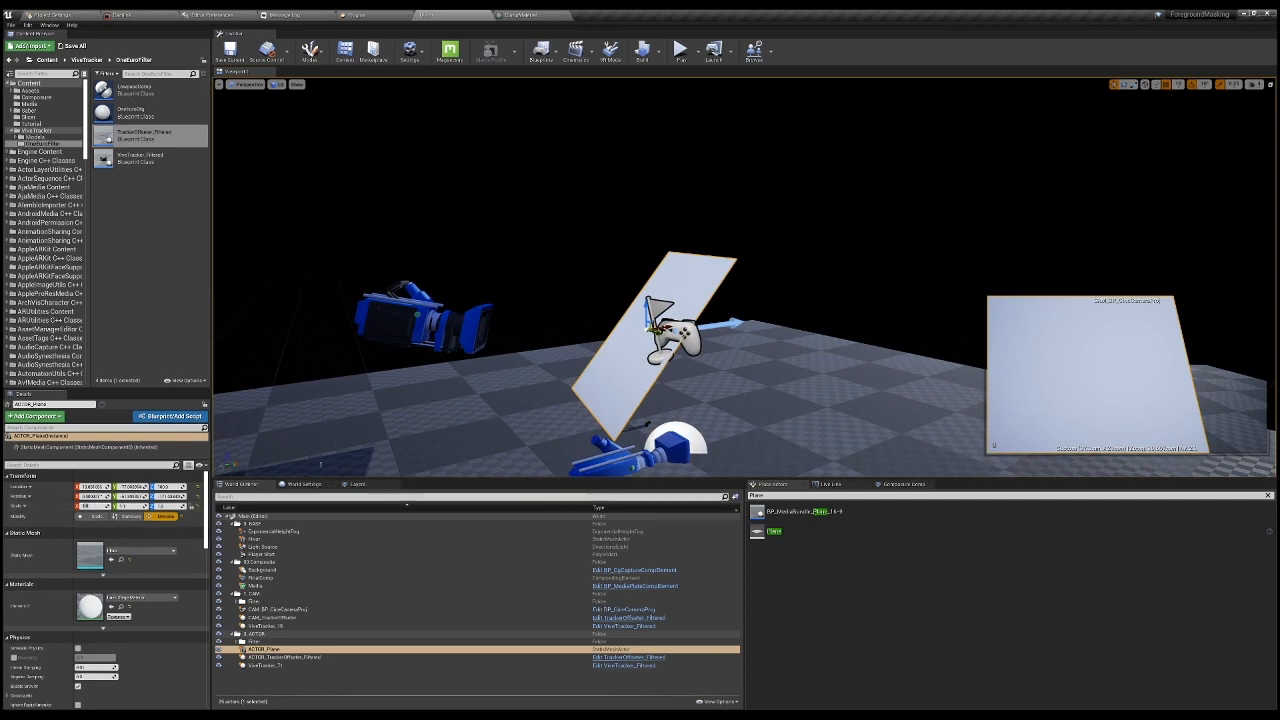
# Step: Assign a texture to the composite plane's material parameter slot
pyautogui.click(290, 656)
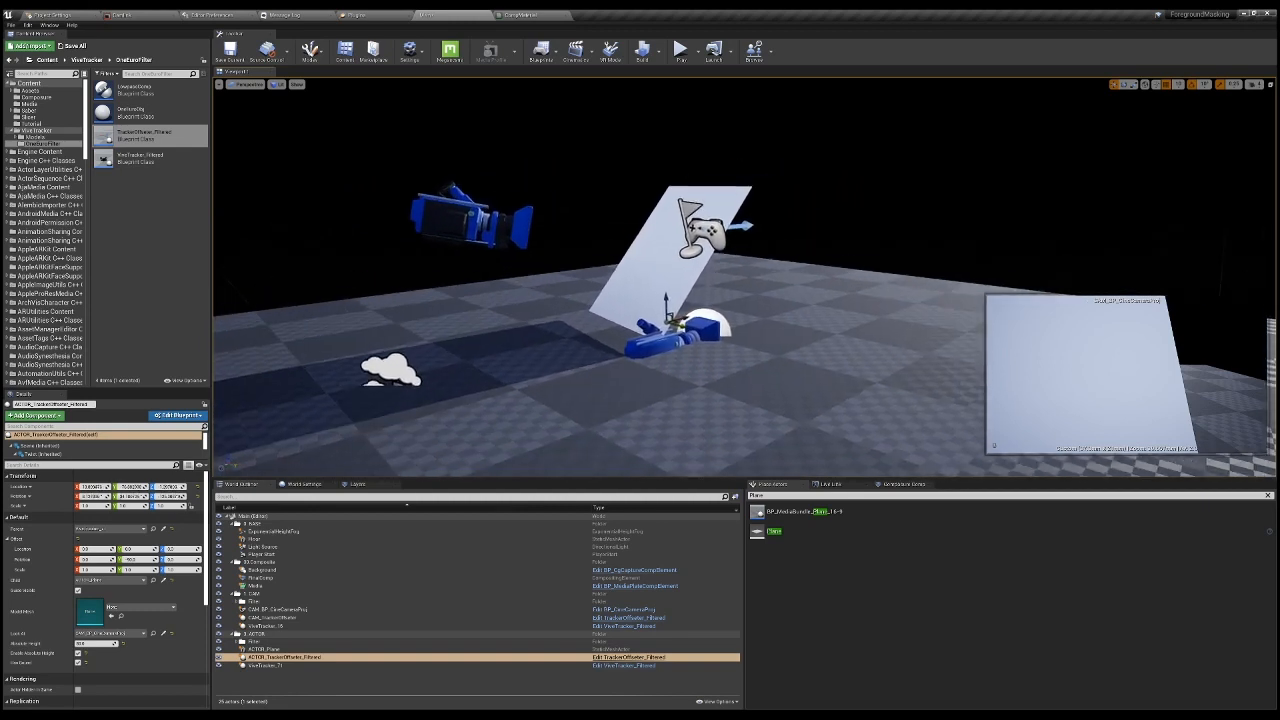
pyautogui.click(300, 608)
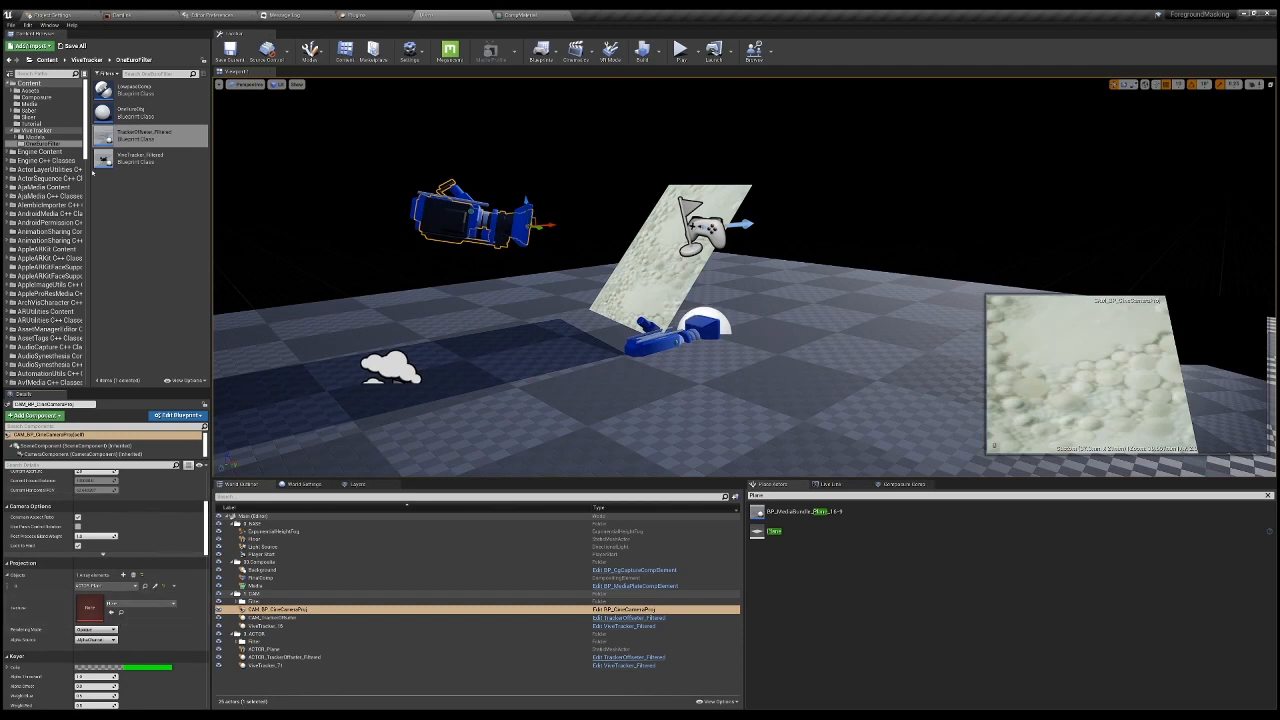
# Step: Put the green-screen media plate footage on the plane and add a Sphere before the camera
pyautogui.click(28, 104)
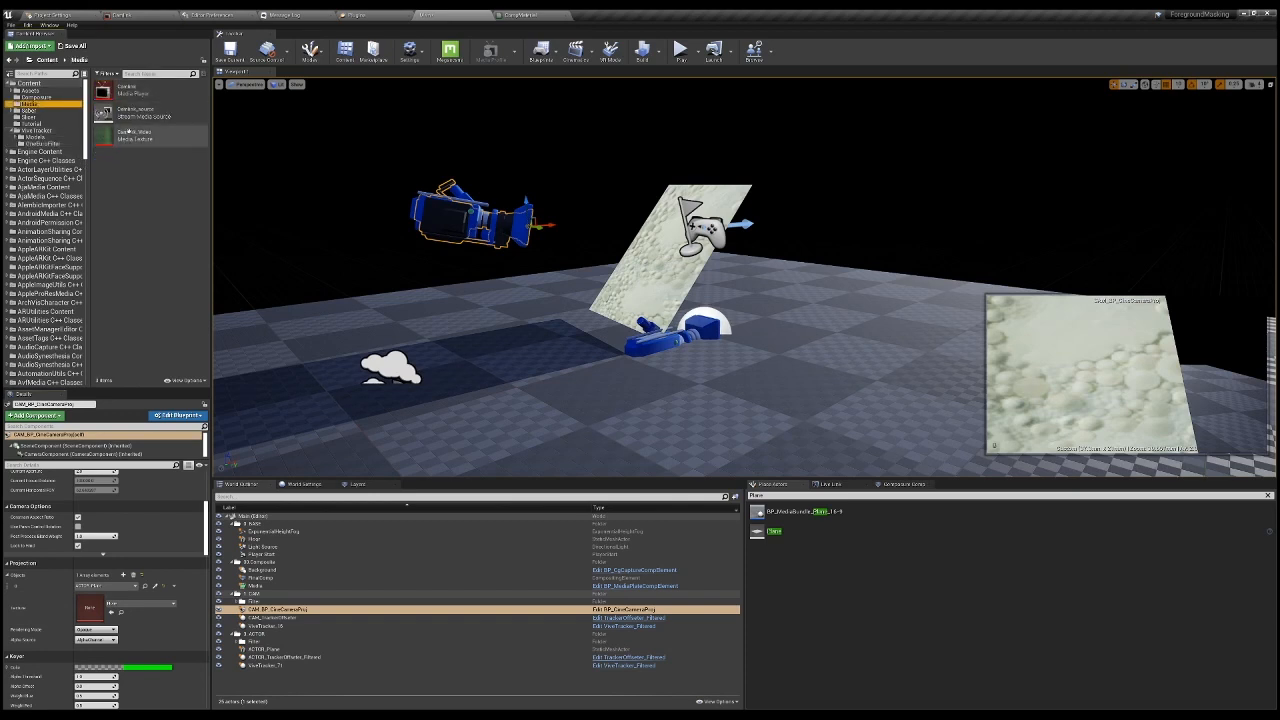
pyautogui.click(150, 136)
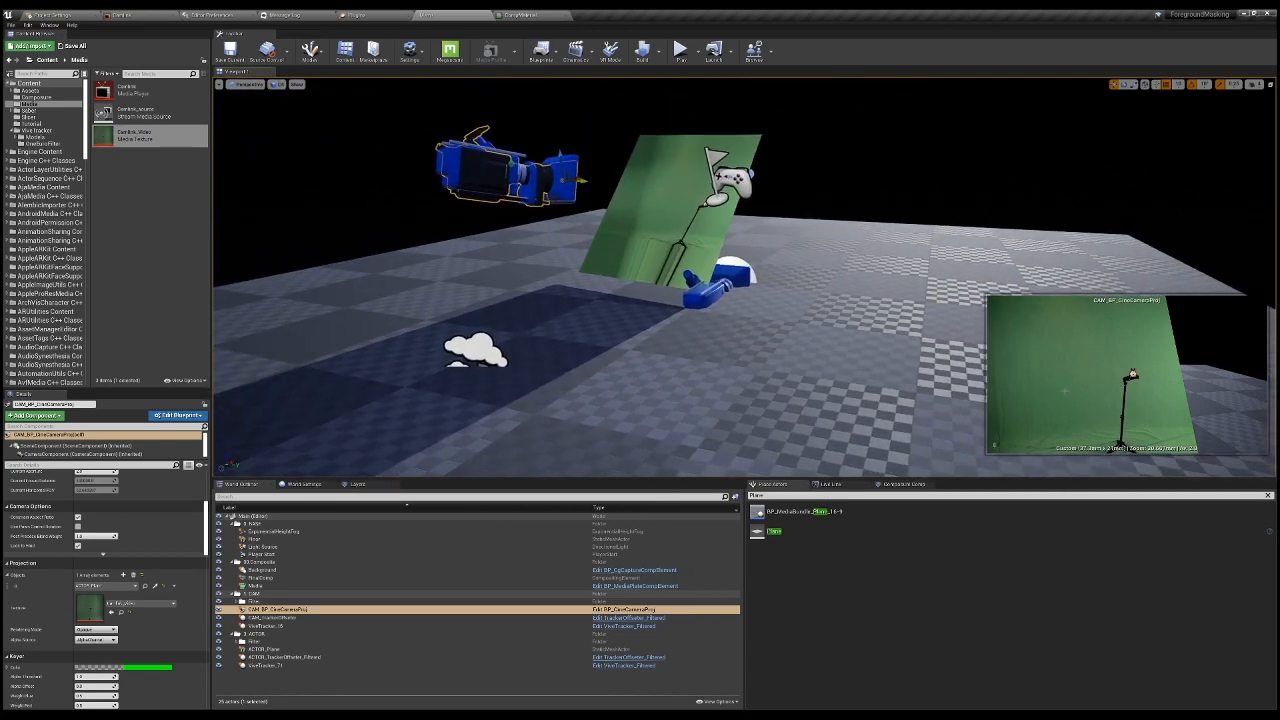
pyautogui.click(256, 540)
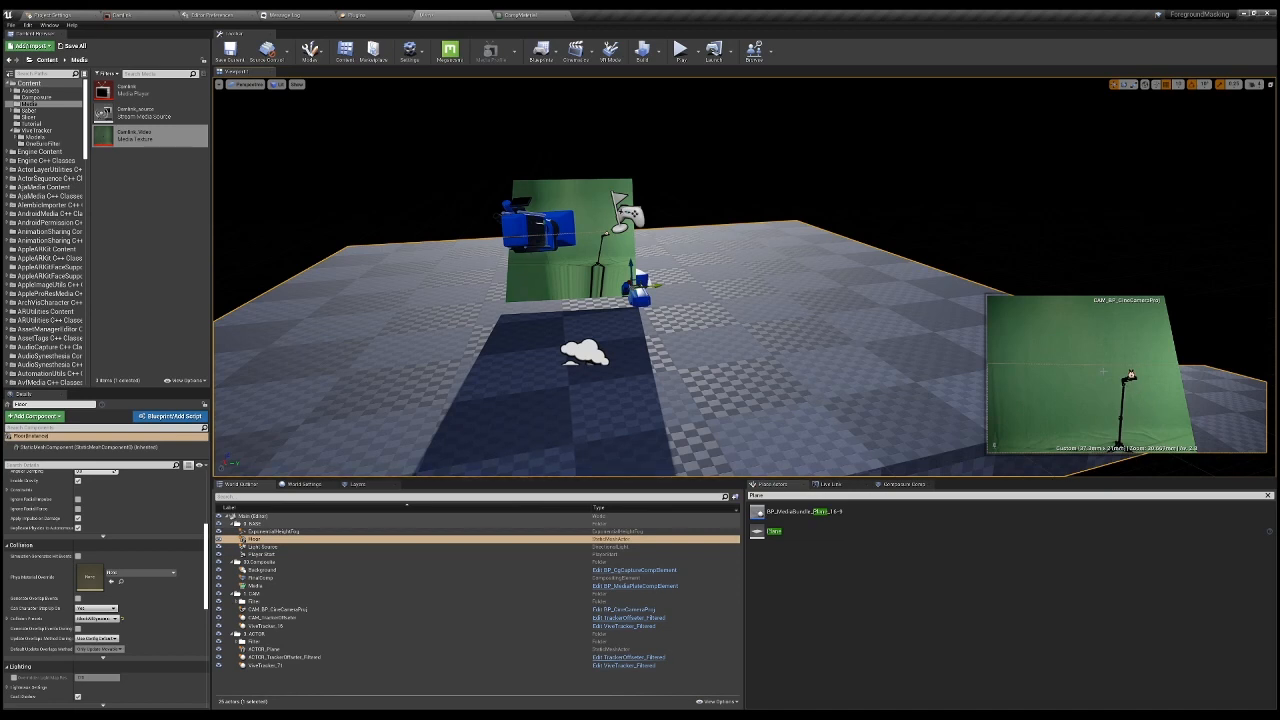
pyautogui.moveTo(916, 388)
pyautogui.write('Sphere')
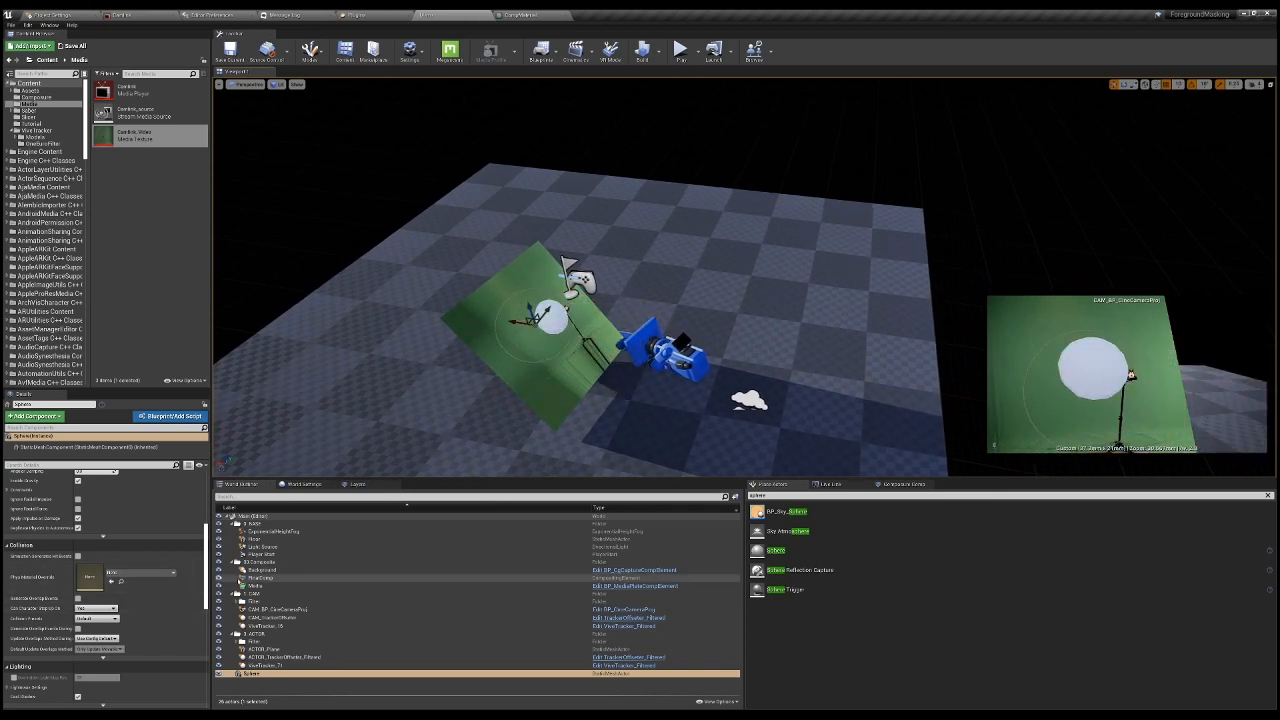
# Step: Enable the keying parameters on the plane so the green background turns transparent
pyautogui.click(276, 608)
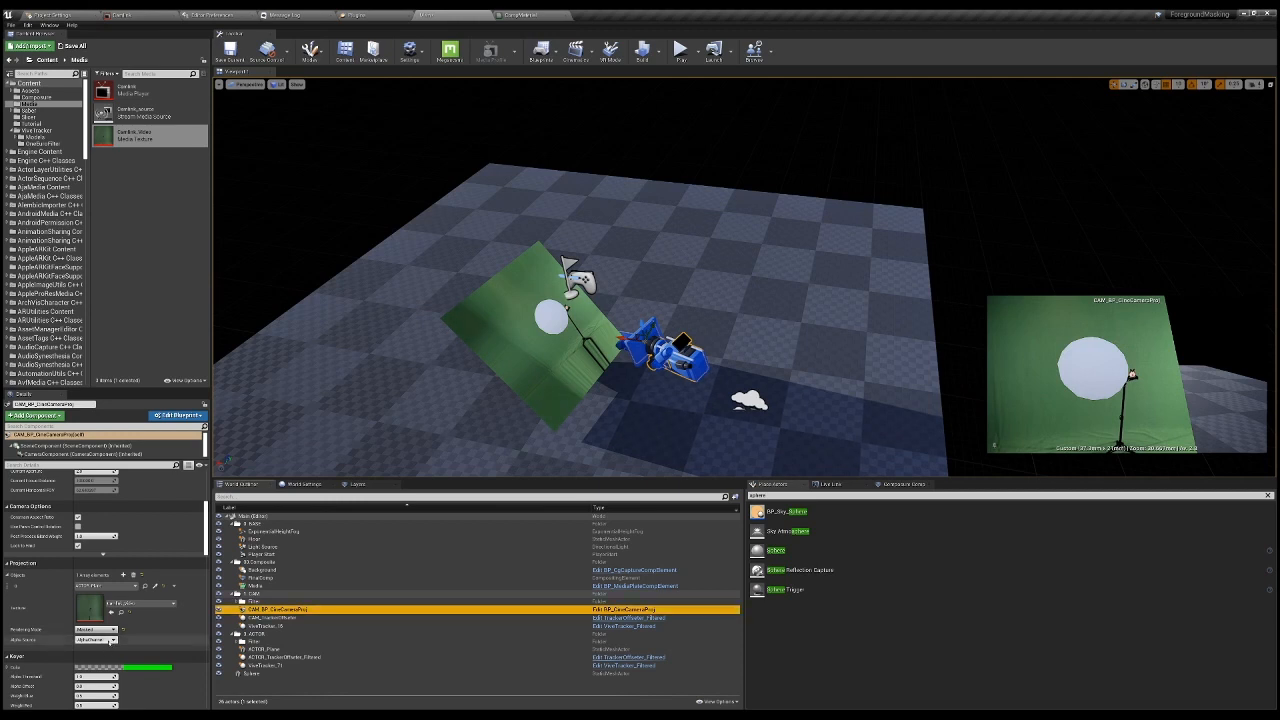
pyautogui.click(96, 640)
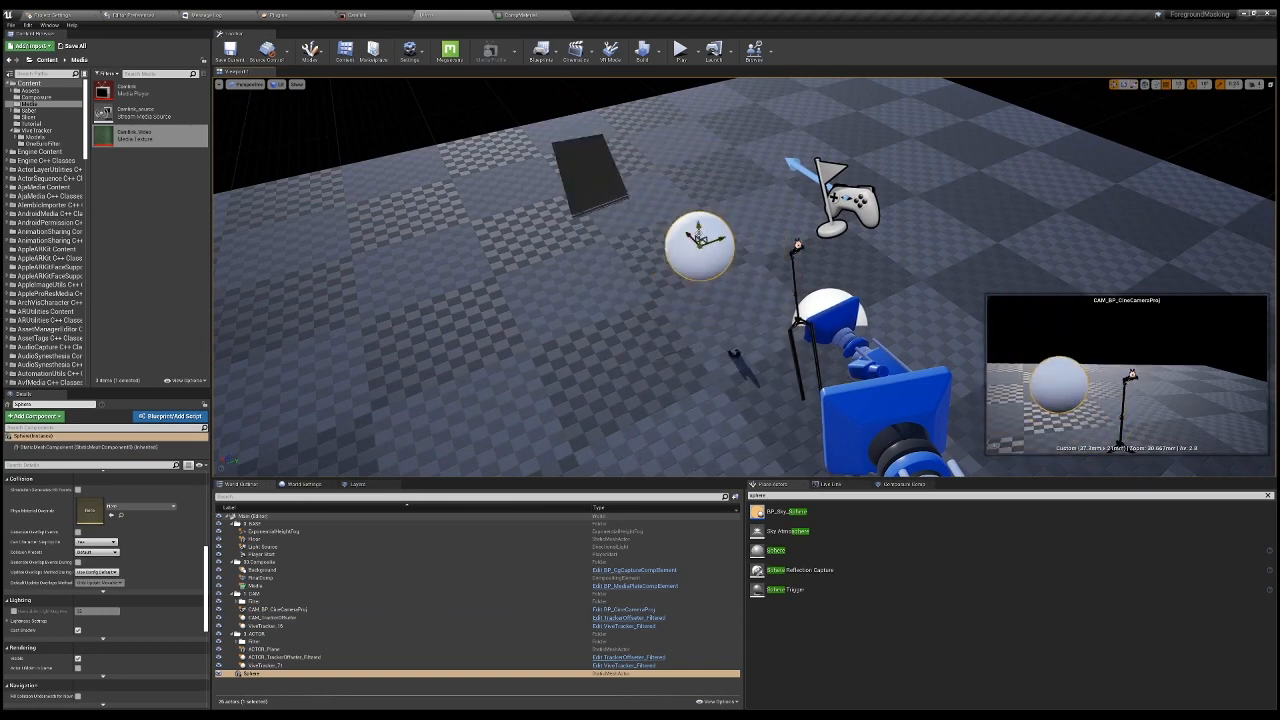
# Step: Move the sphere toward the camera and bring up the plane's material graph
pyautogui.moveTo(700, 244); pyautogui.dragTo(764, 304)
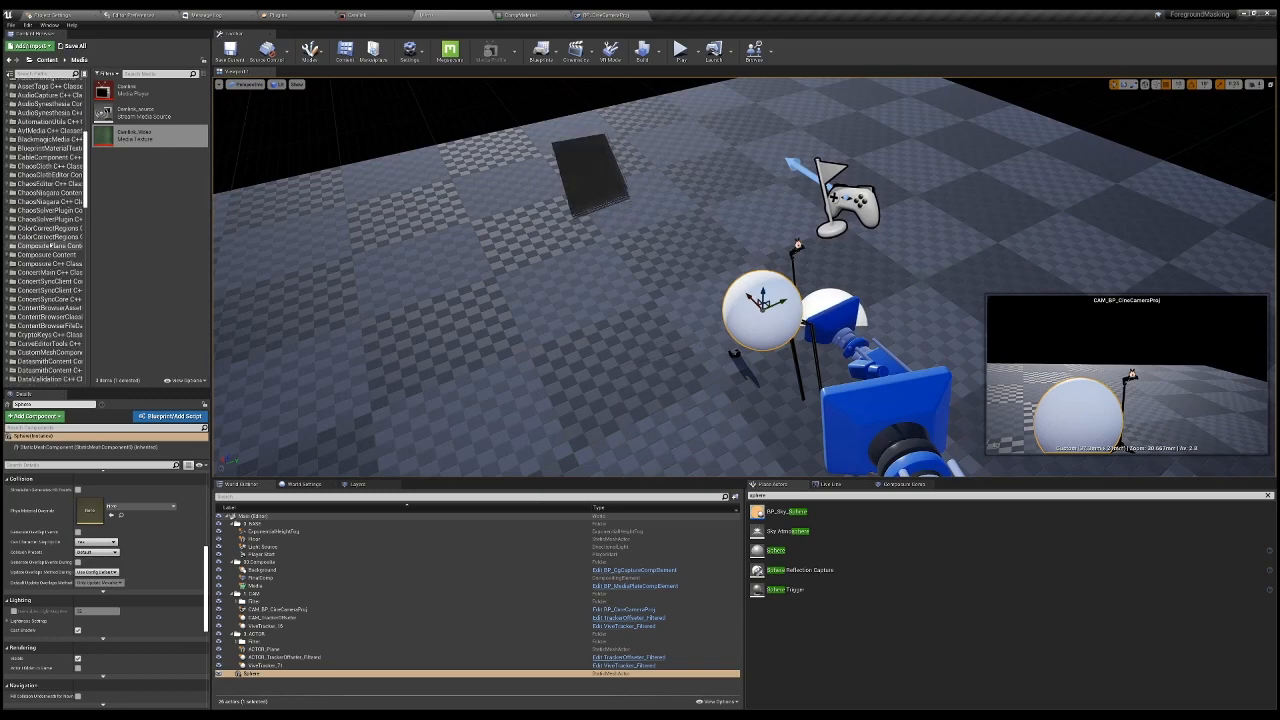
pyautogui.click(48, 246)
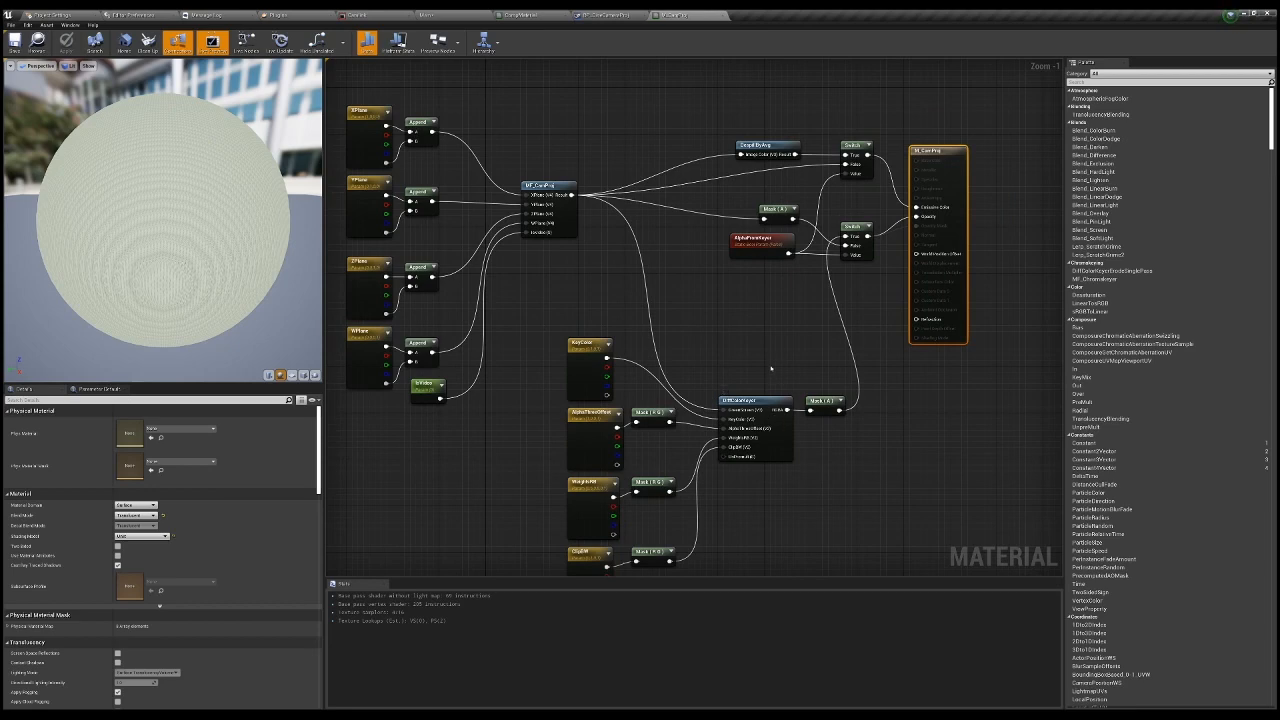
pyautogui.moveTo(716, 370)
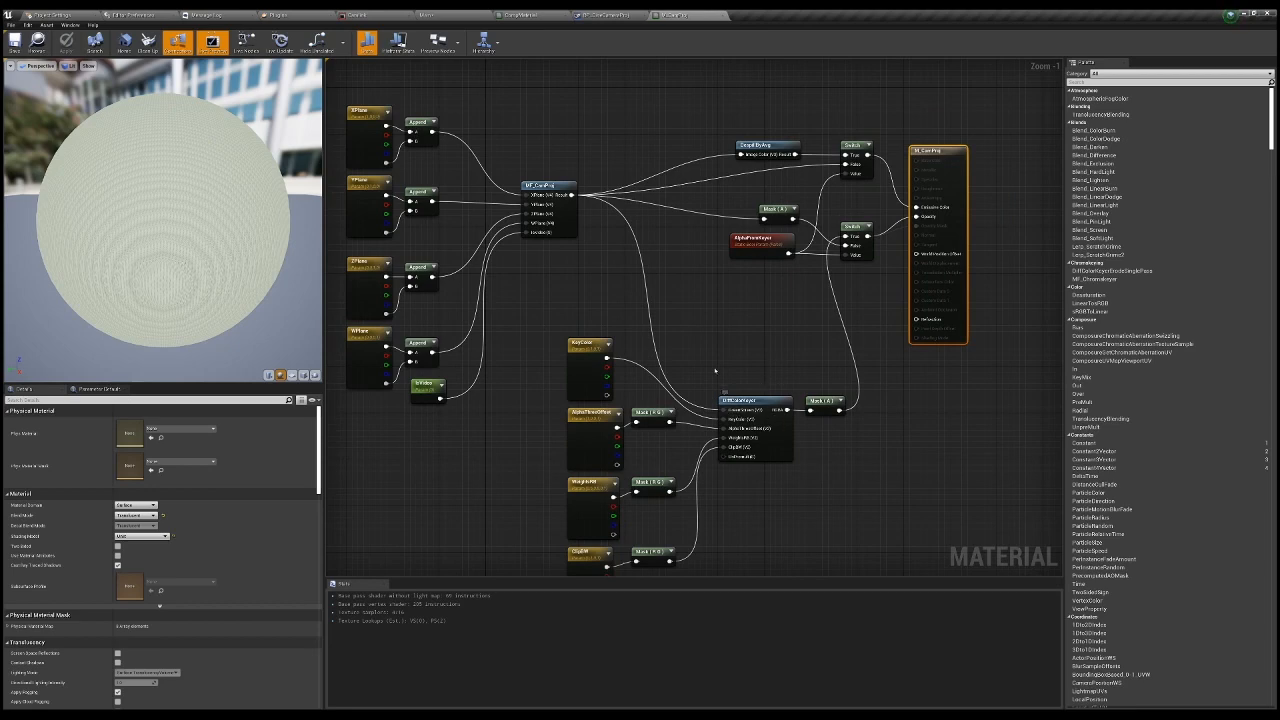
pyautogui.scroll(-3)
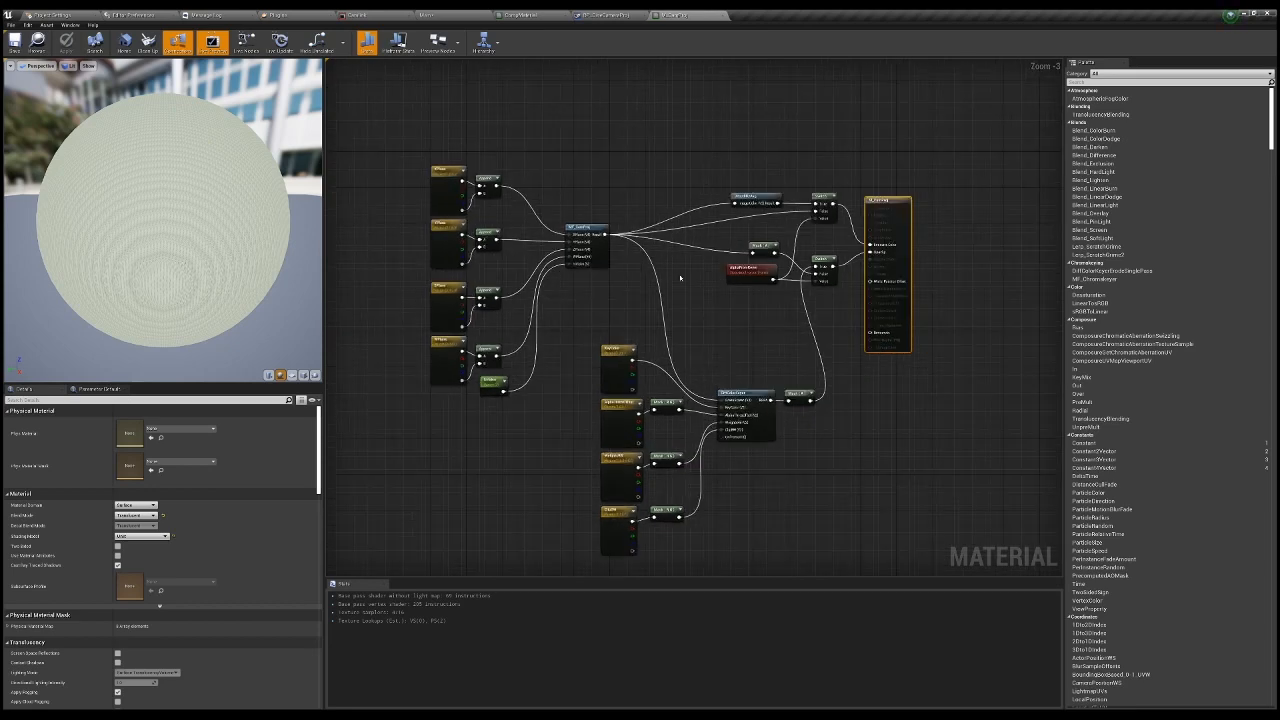